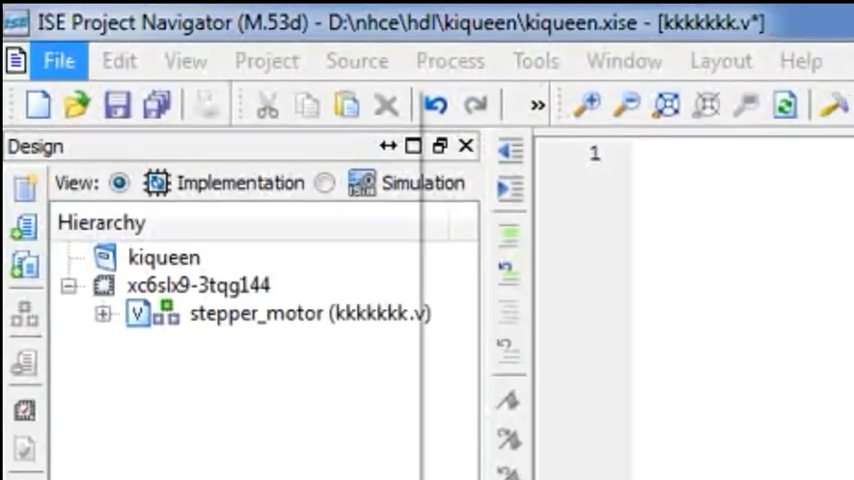
# - Open the New Project Wizard from the File menu
pyautogui.click(58, 60)
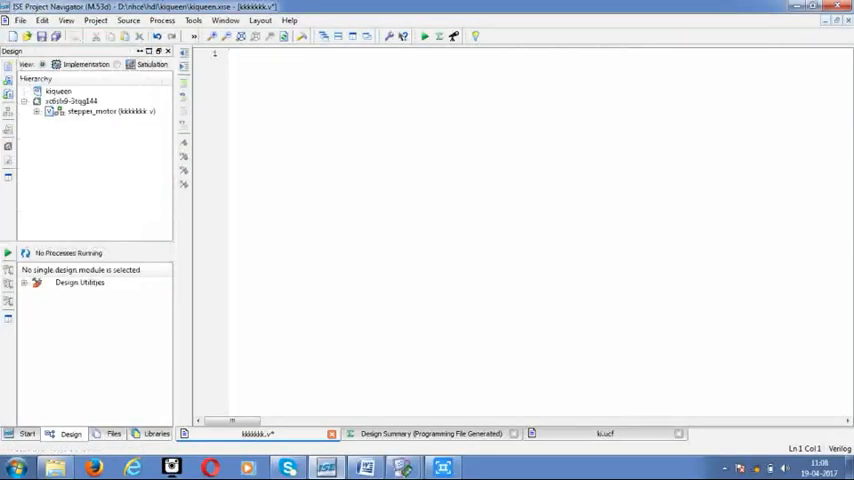
pyautogui.click(100, 111)
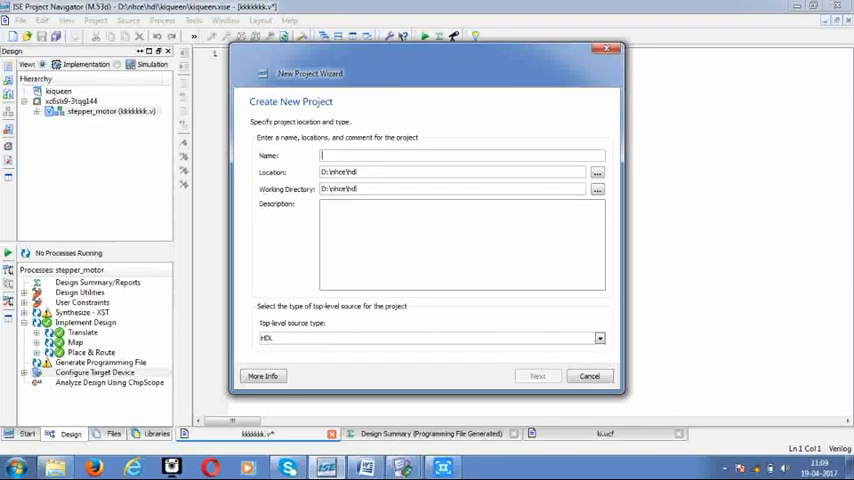
# - Create project stprmtr for Spartan6 XC6SLX9 TQG144 with Verilog as preferred language
pyautogui.write('st')
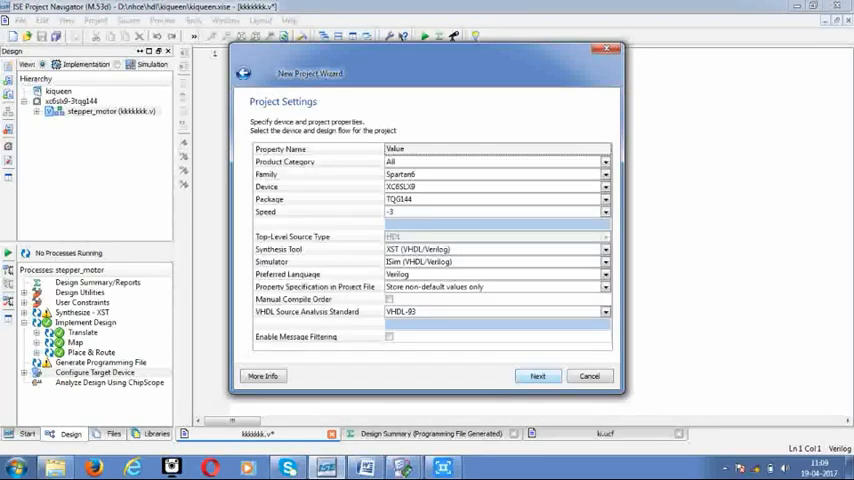
pyautogui.click(604, 274)
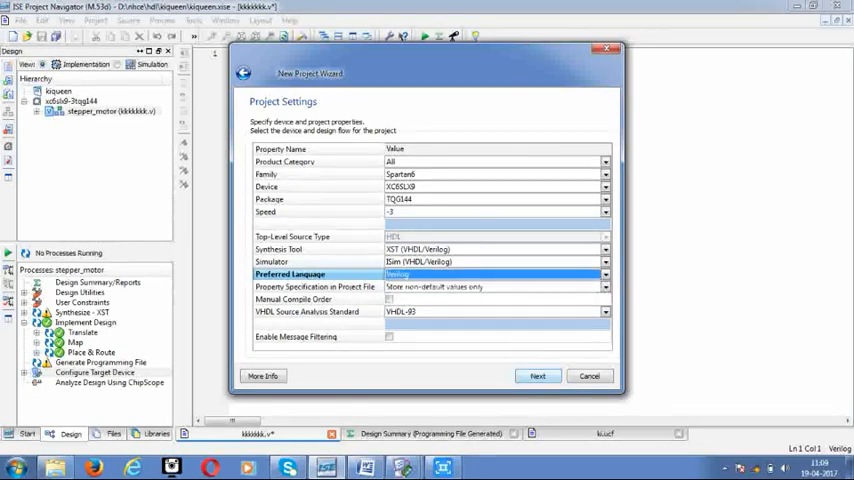
pyautogui.click(538, 375)
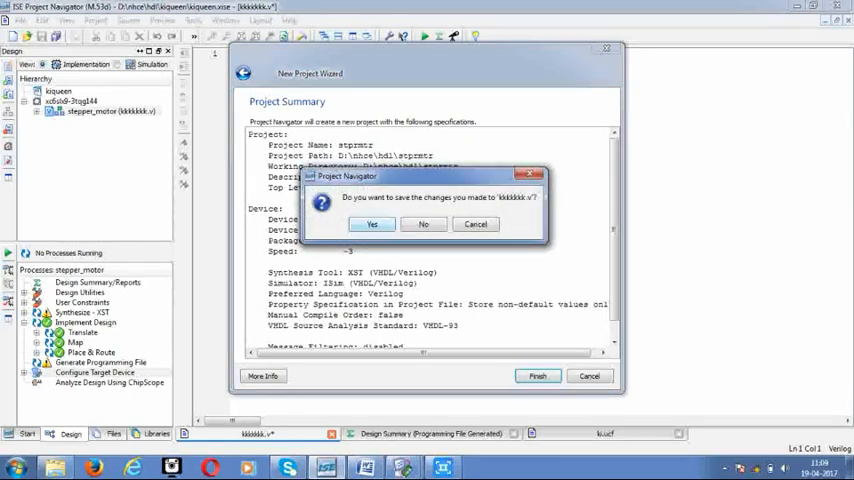
pyautogui.click(372, 224)
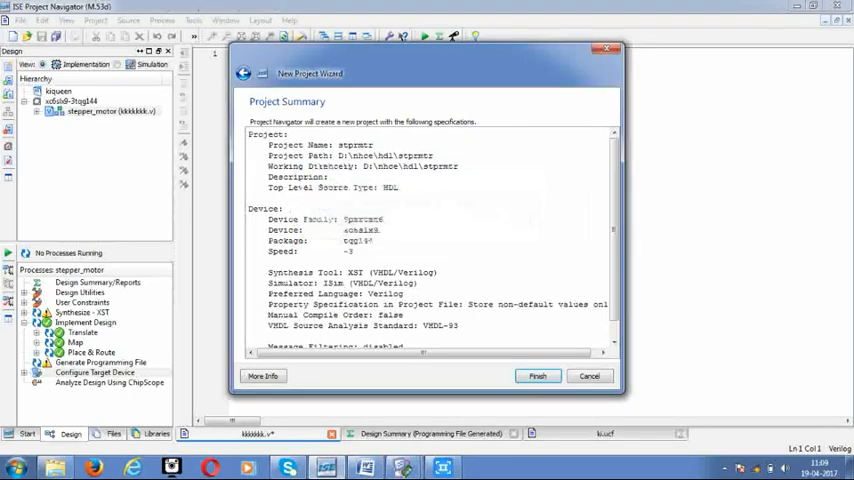
pyautogui.click(537, 375)
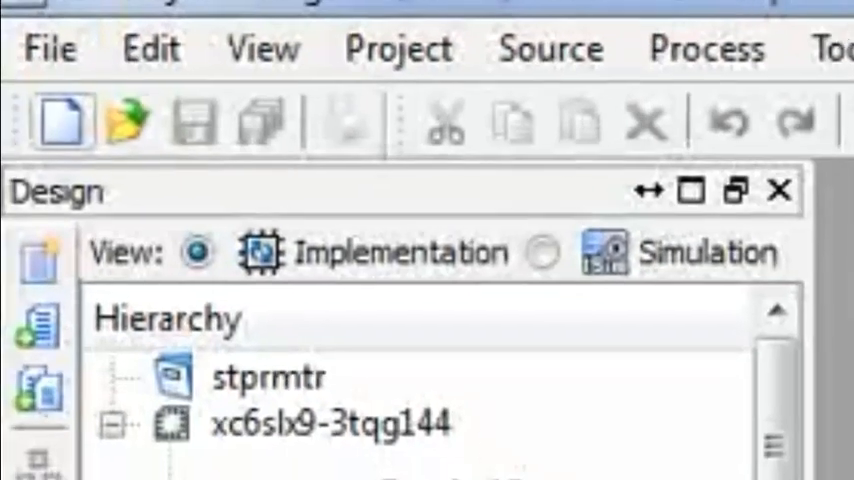
# - Create a new plain text file for the stepper motor Verilog code
pyautogui.click(63, 120)
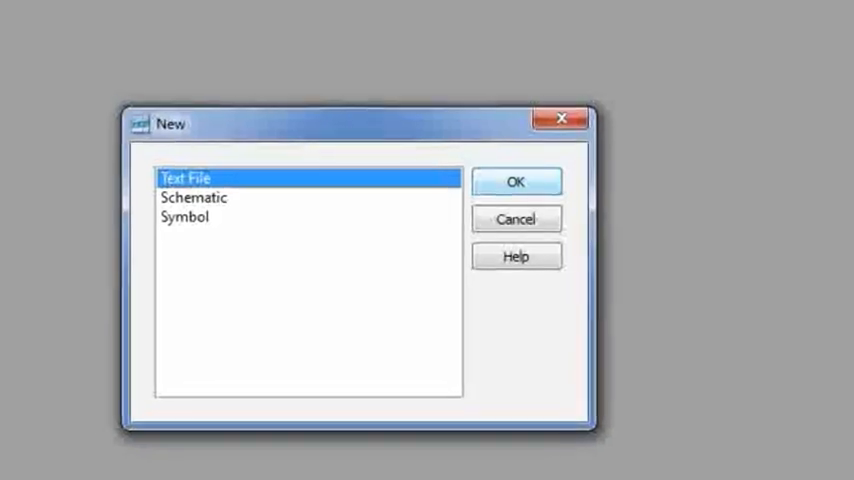
pyautogui.click(516, 181)
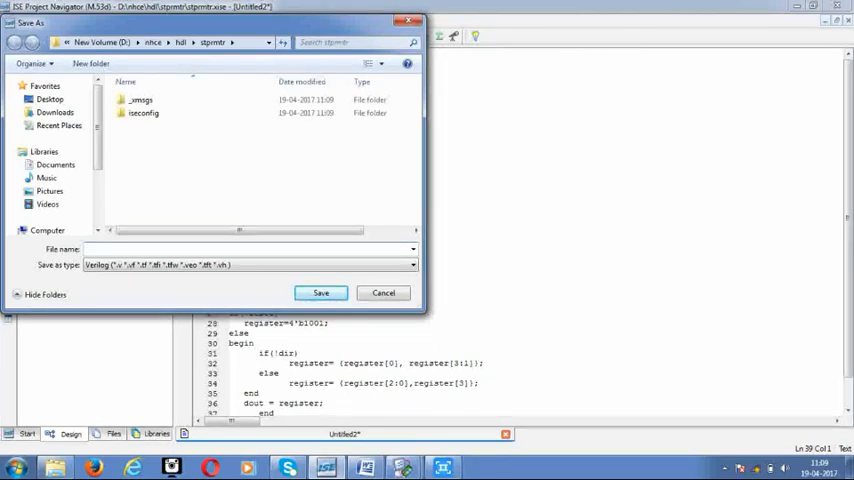
# - Save the Verilog code as kingkk.v in the stprmtr folder
pyautogui.write('kingkk')
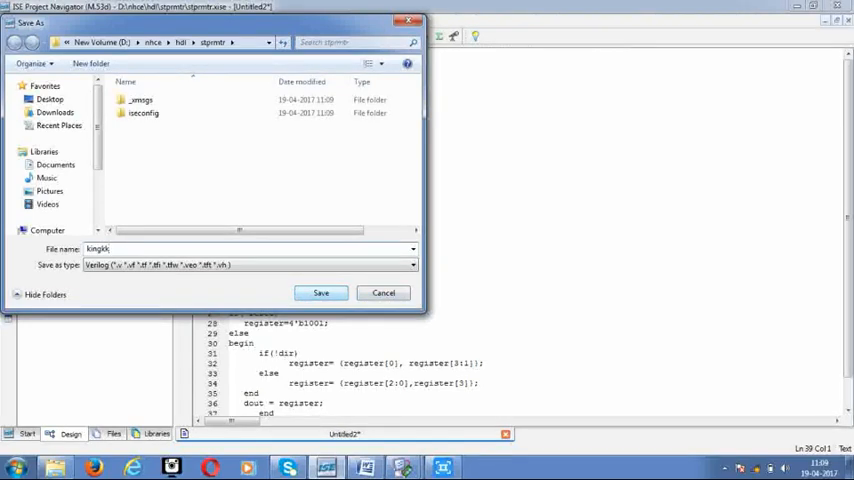
pyautogui.click(320, 292)
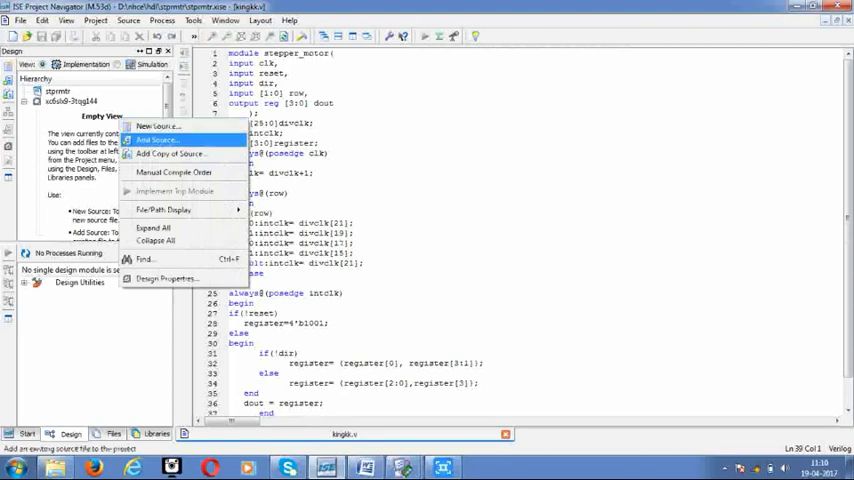
# - Add the existing source kingkk.v to the project via Add Source
pyautogui.click(157, 140)
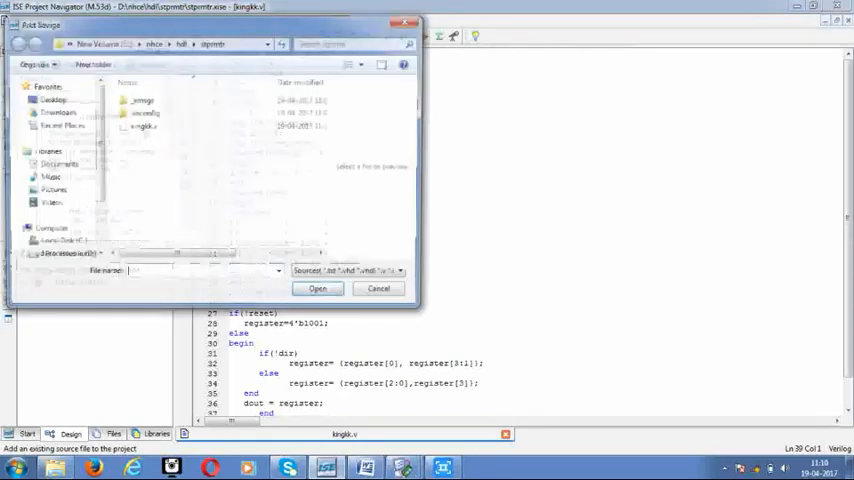
pyautogui.click(142, 126)
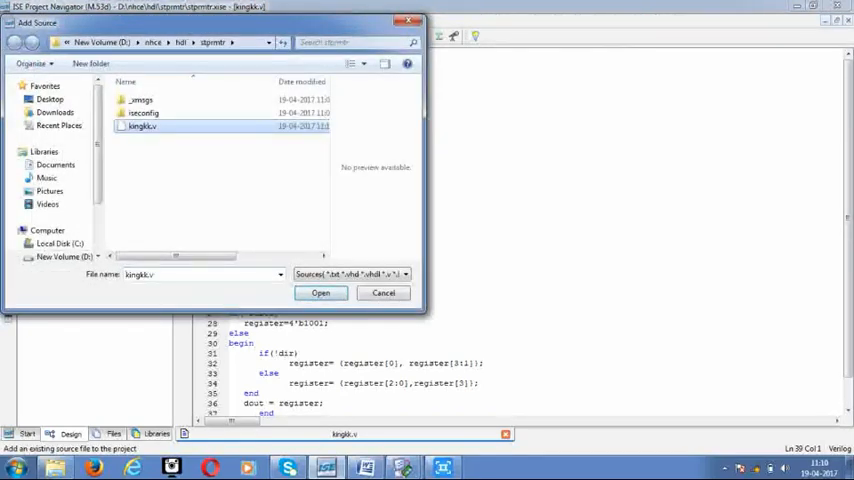
pyautogui.click(320, 292)
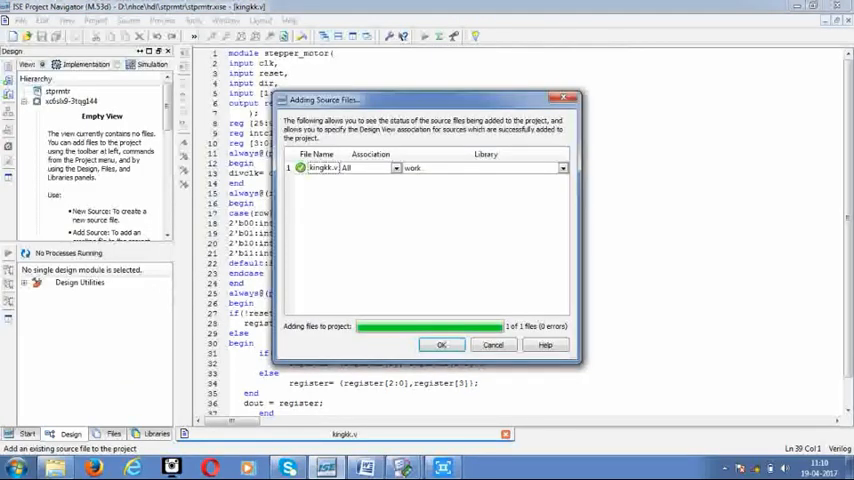
pyautogui.click(441, 344)
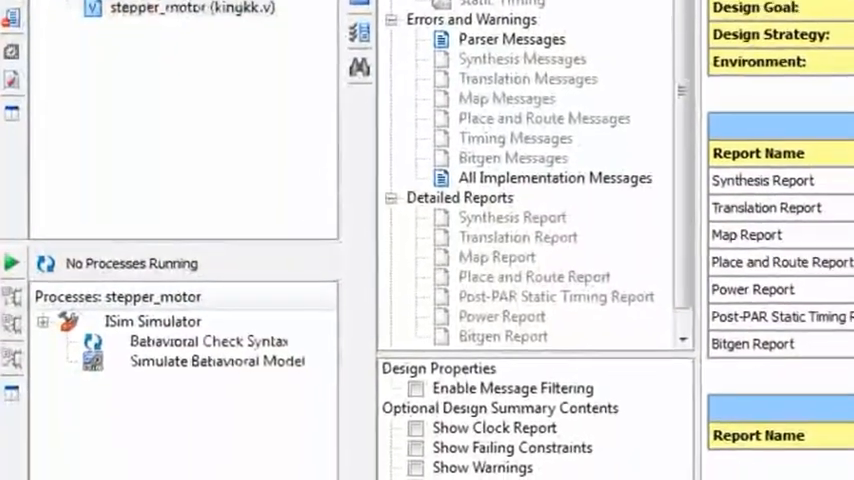
# - Double-click in the design panel to bring up source options for the xc6slx9-3tqg144 device
pyautogui.doubleClick(208, 340)
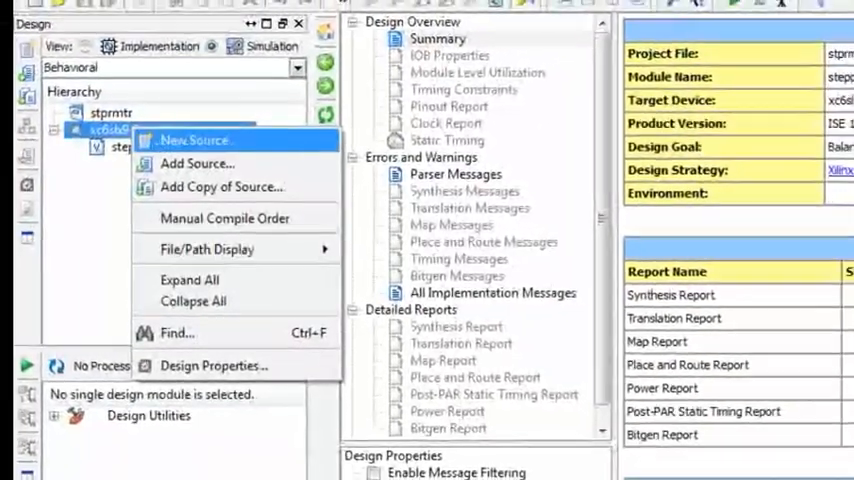
# - Create a new Implementation Constraints File named nagutt.ucf
pyautogui.click(194, 140)
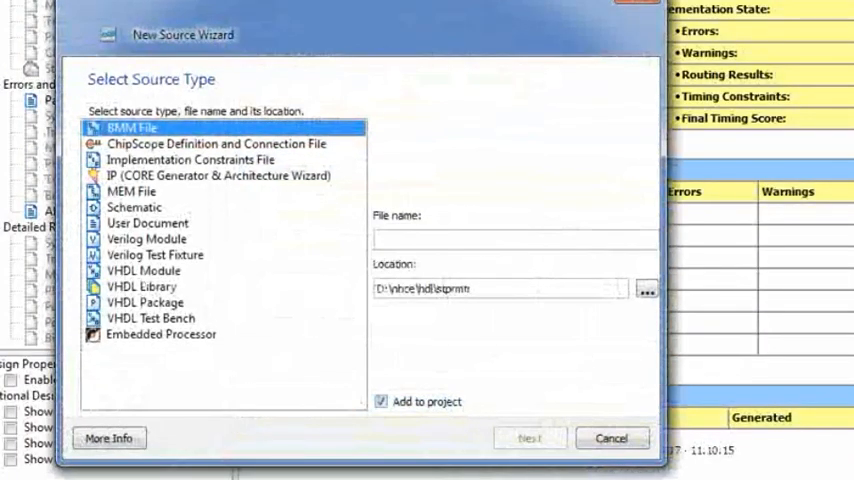
pyautogui.click(183, 159)
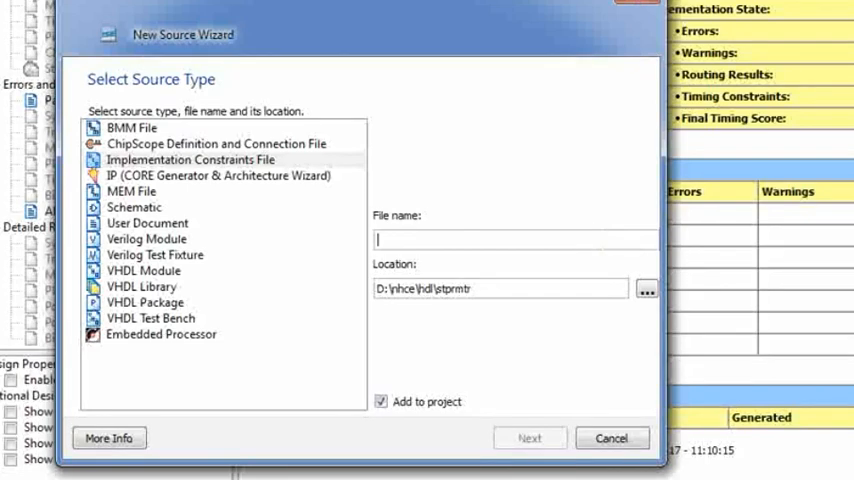
pyautogui.write('nagu')
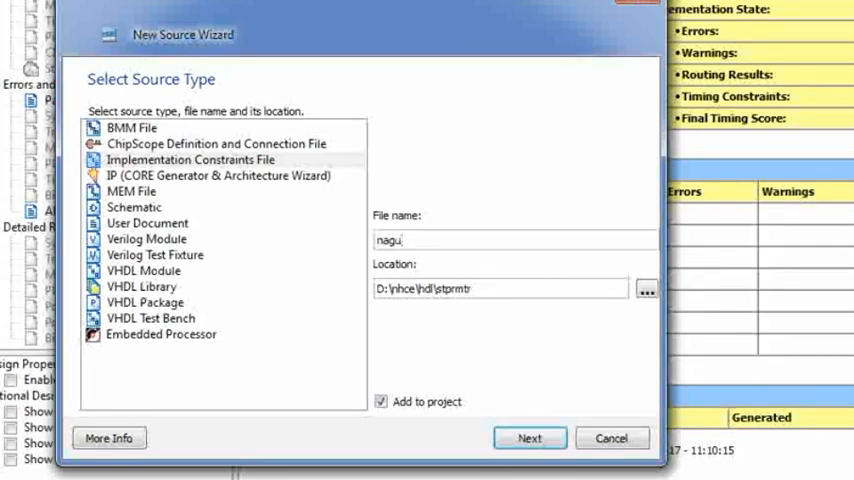
pyautogui.write('tt')
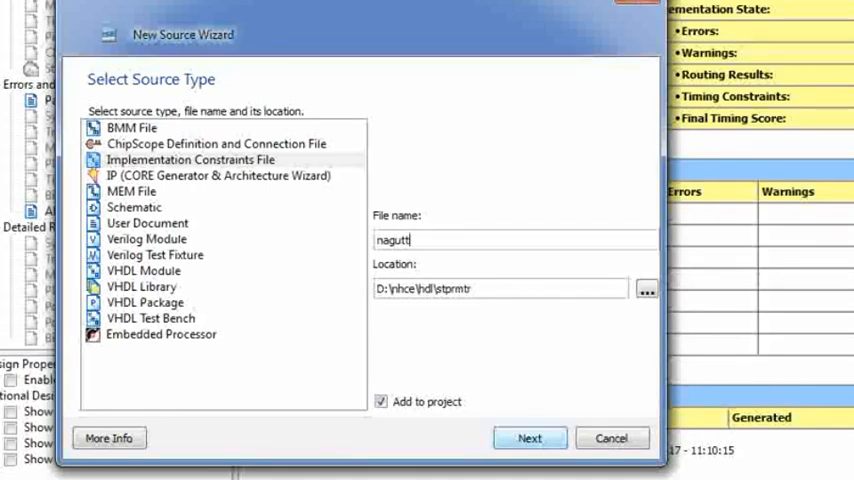
pyautogui.click(529, 438)
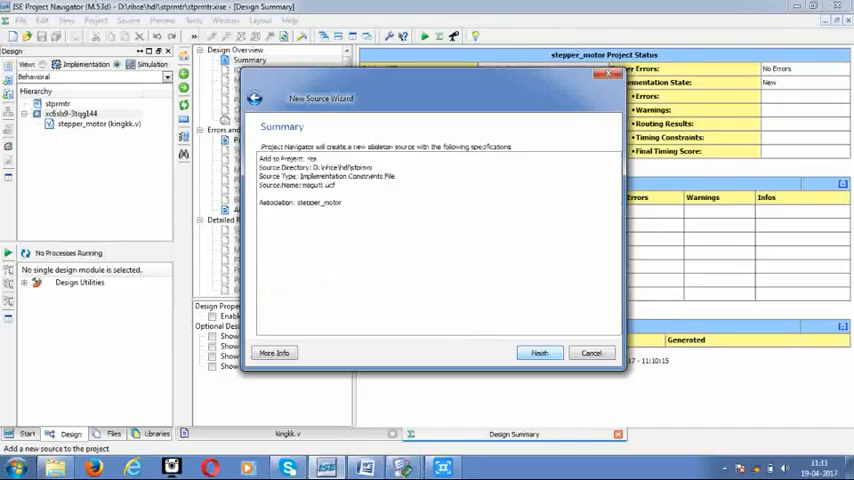
pyautogui.click(539, 352)
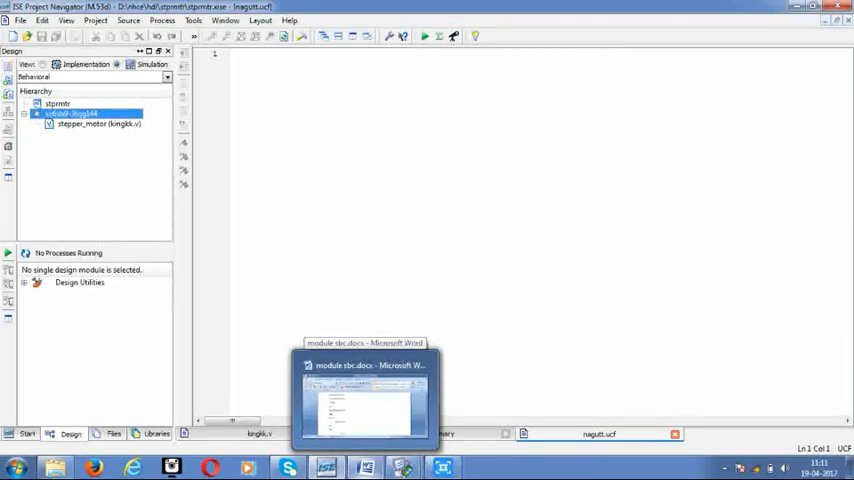
# - Paste nine NET LOC pin constraints from Word, then run Synthesize - XST on stepper_motor
pyautogui.click(364, 395)
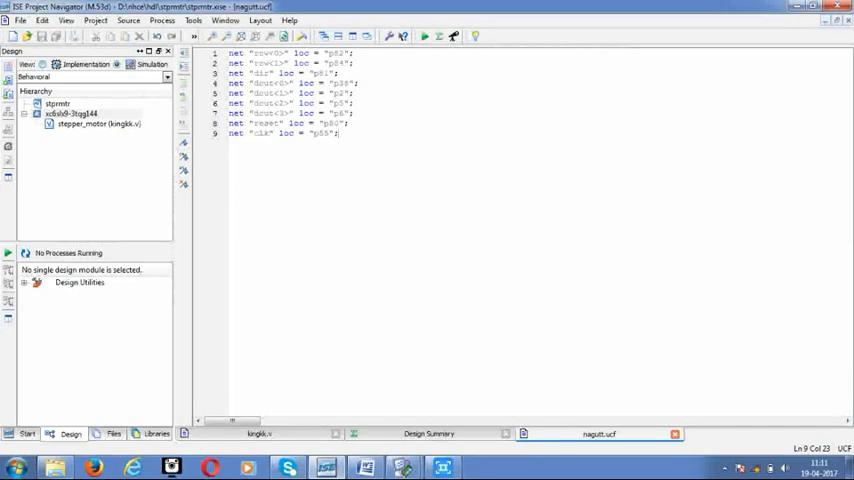
pyautogui.click(98, 110)
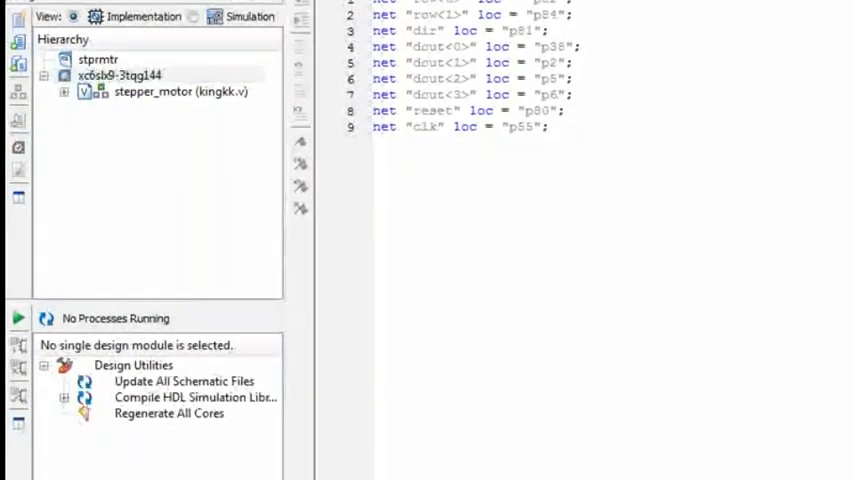
pyautogui.click(180, 91)
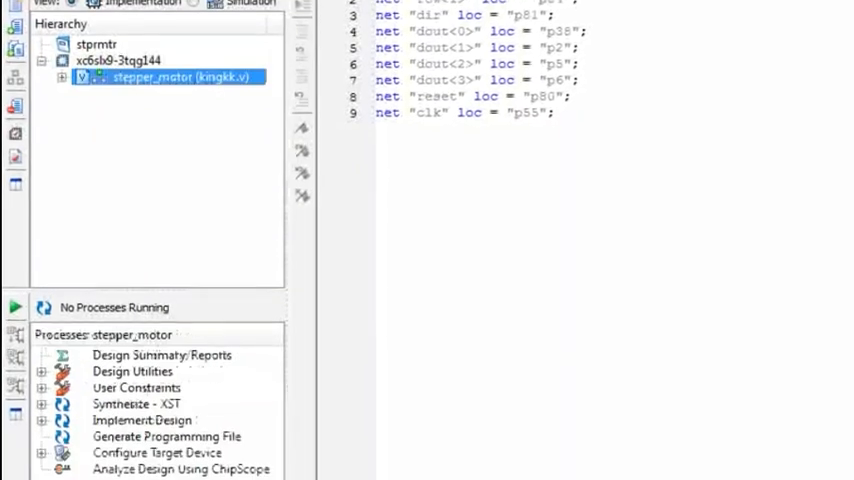
pyautogui.click(131, 403)
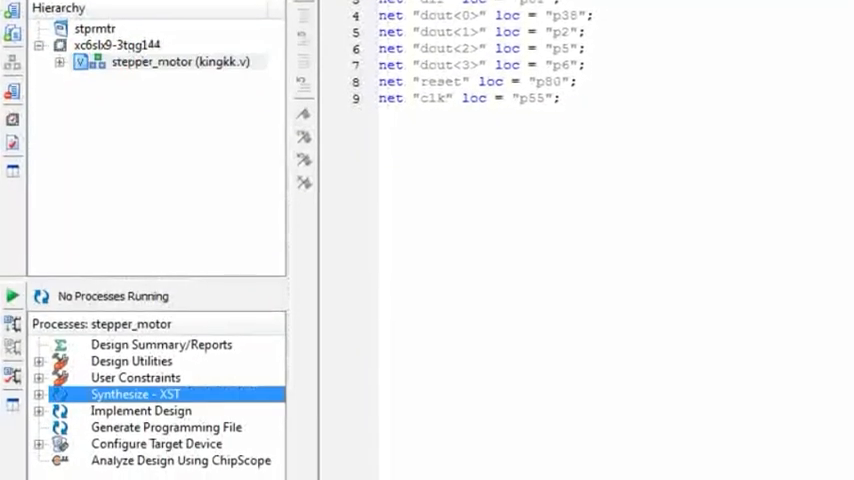